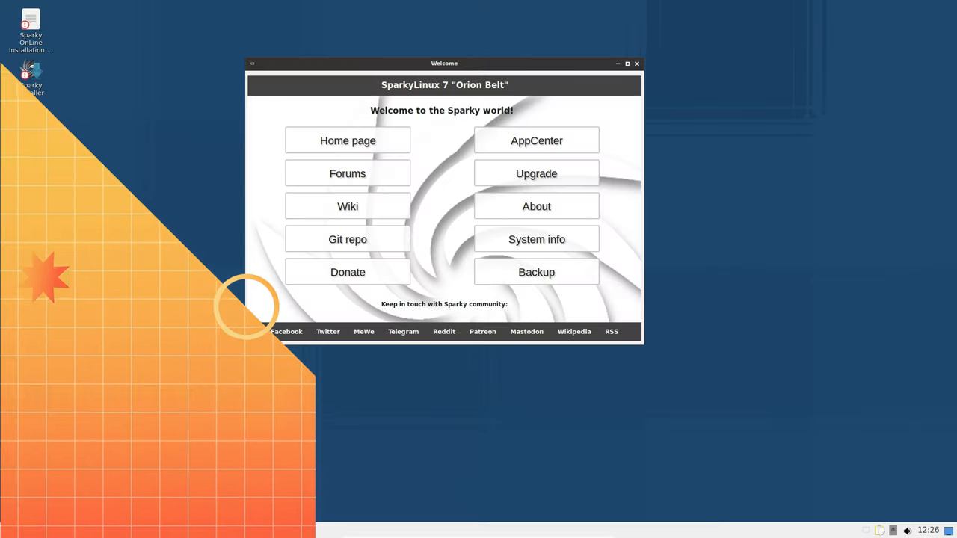
Step: Close the SparkyLinux Welcome window
click(637, 63)
text(ter)
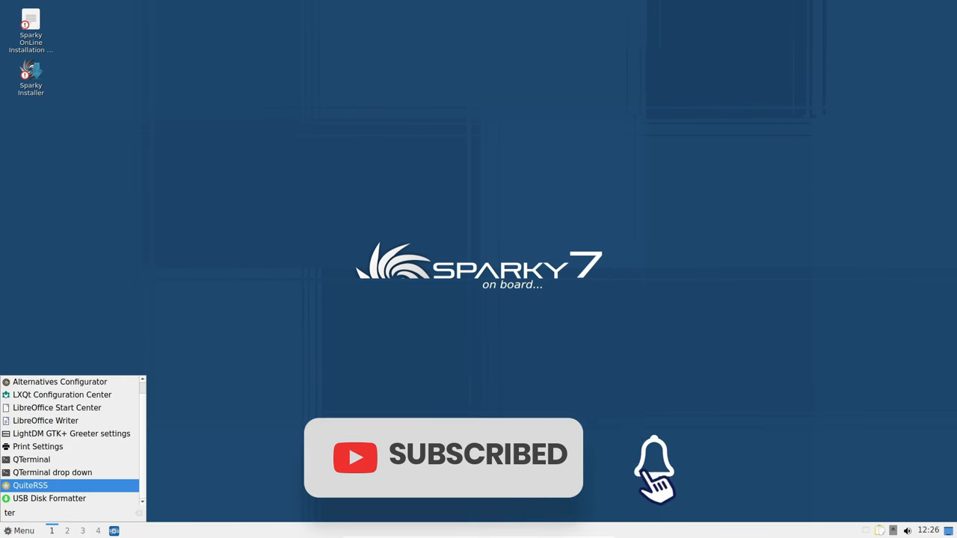
Step: Launch QTerminal and view its About box showing version 1.2.0
click(443, 167)
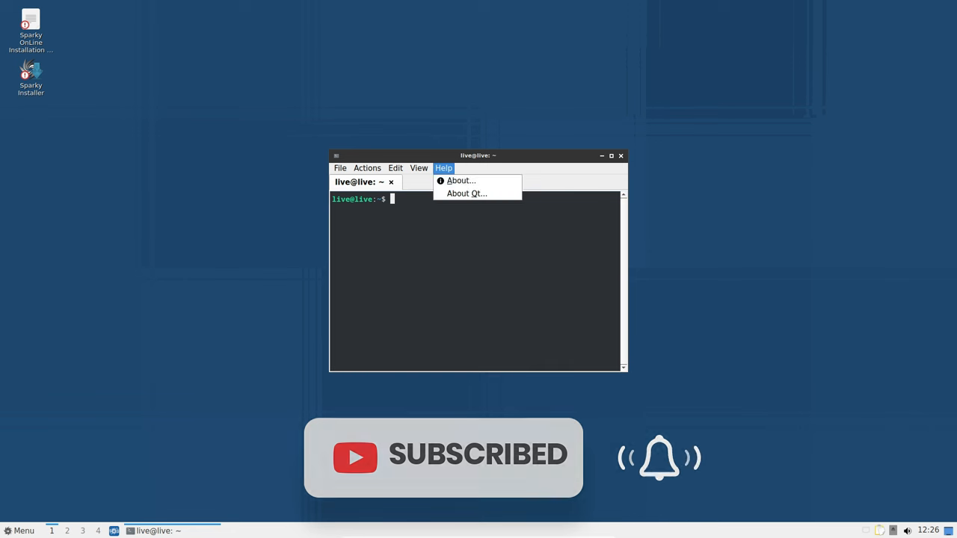
click(460, 180)
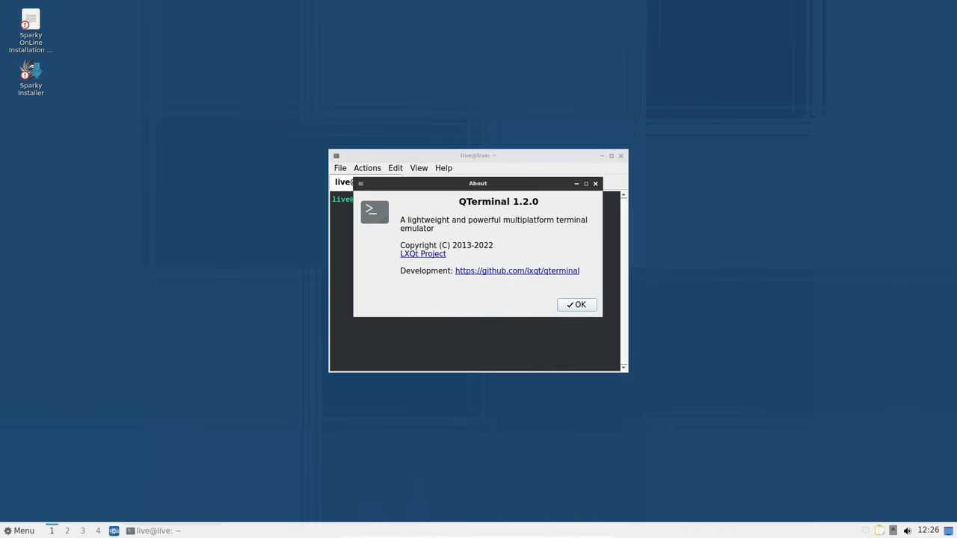
click(577, 306)
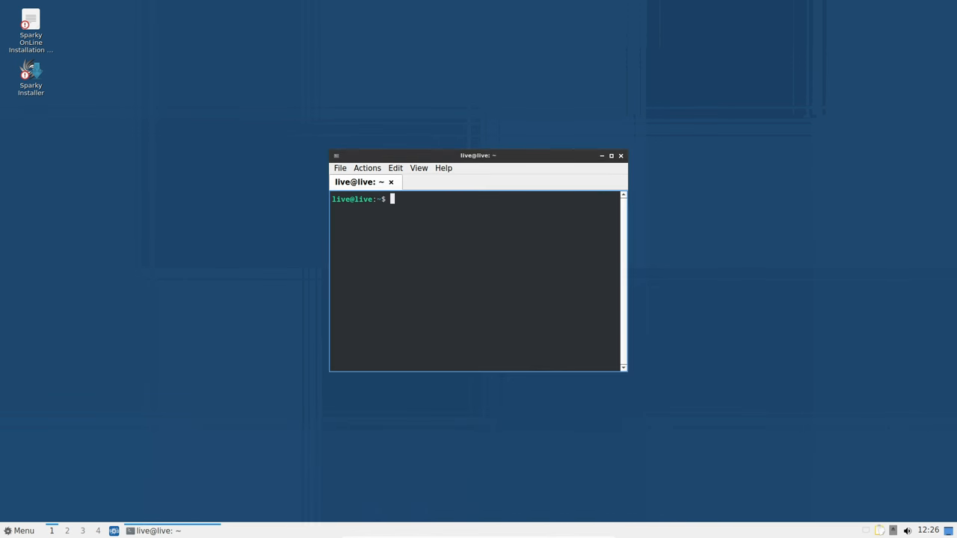
Step: Run 'uname -a' to show the Debian 6.1.0-13-amd64 kernel, then exit the terminal
text(uname -a)
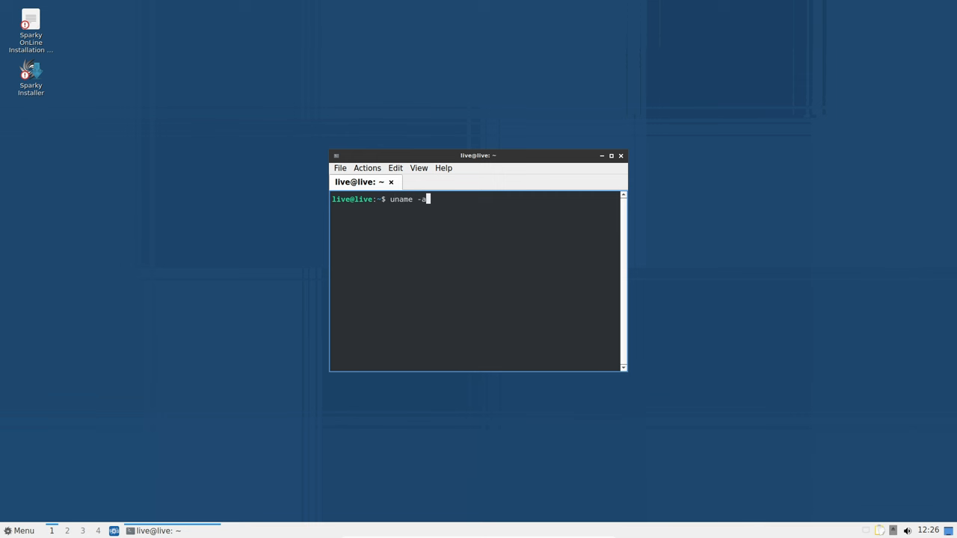
key(Return)
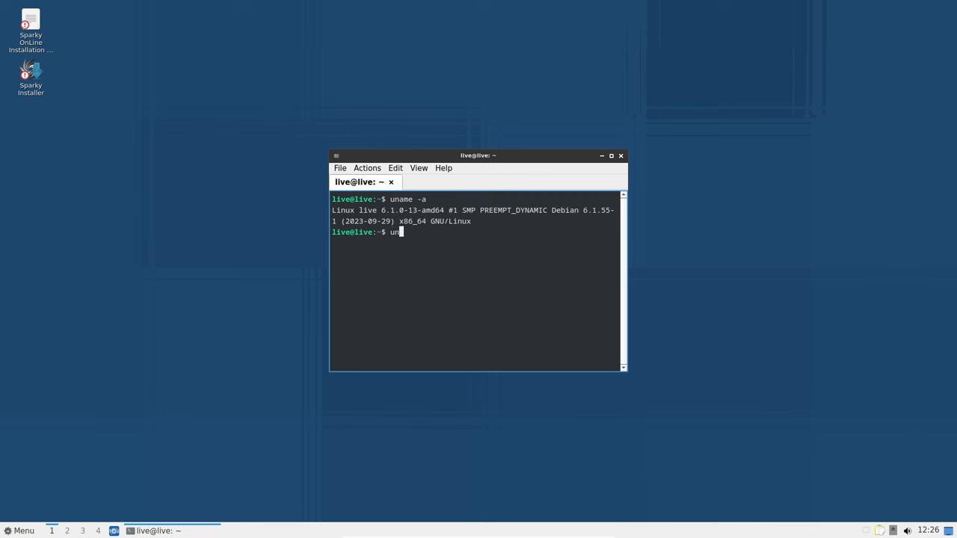
key(Return)
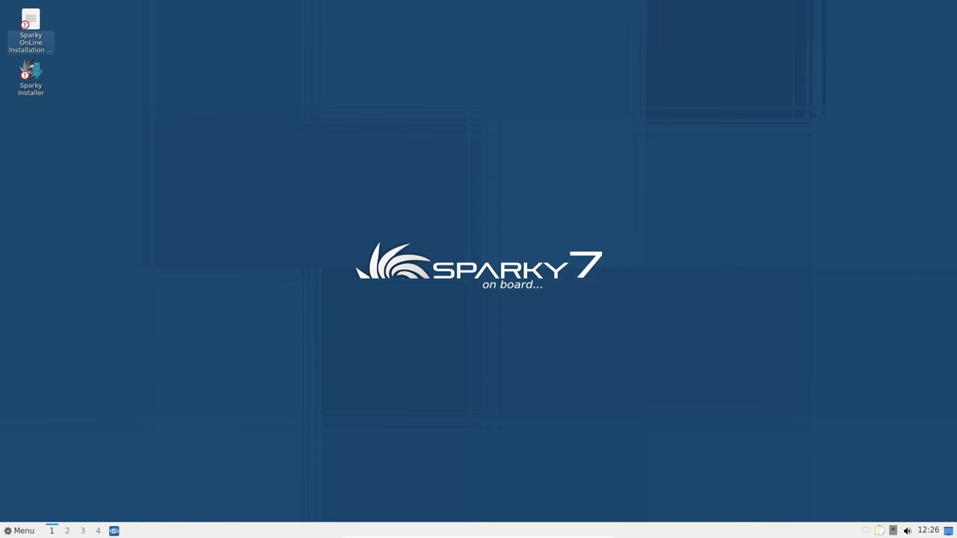
Step: Show the LXQt application menu with its Accessories category
click(21, 531)
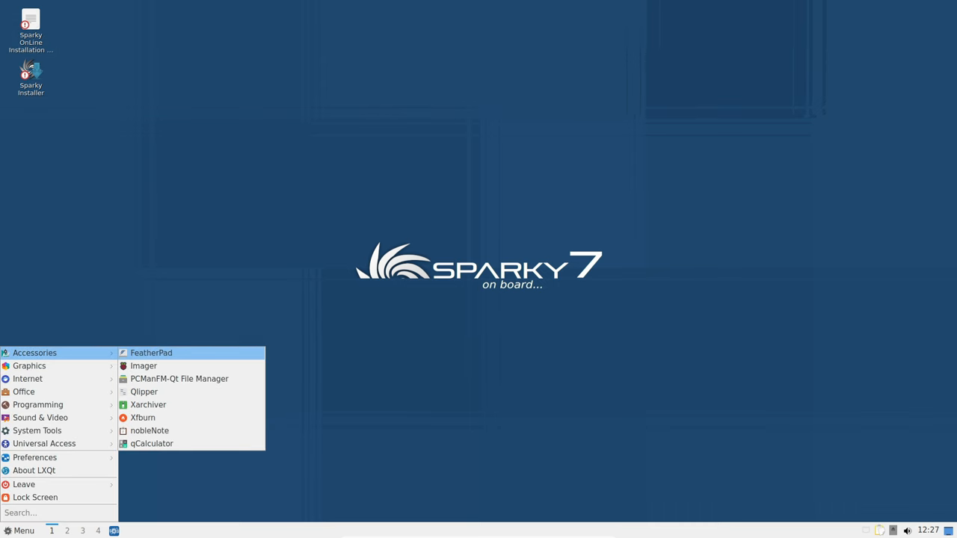
mouse_move(30, 365)
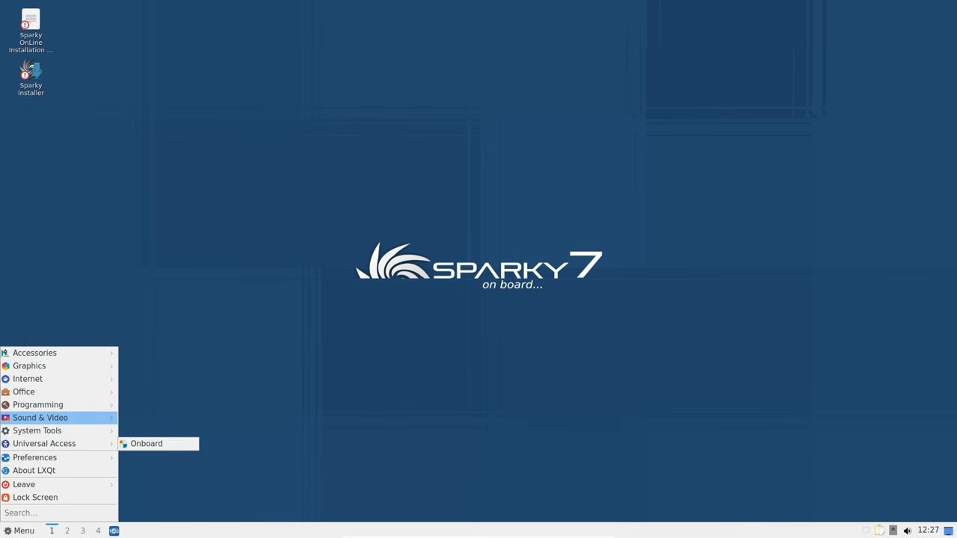
mouse_move(45, 442)
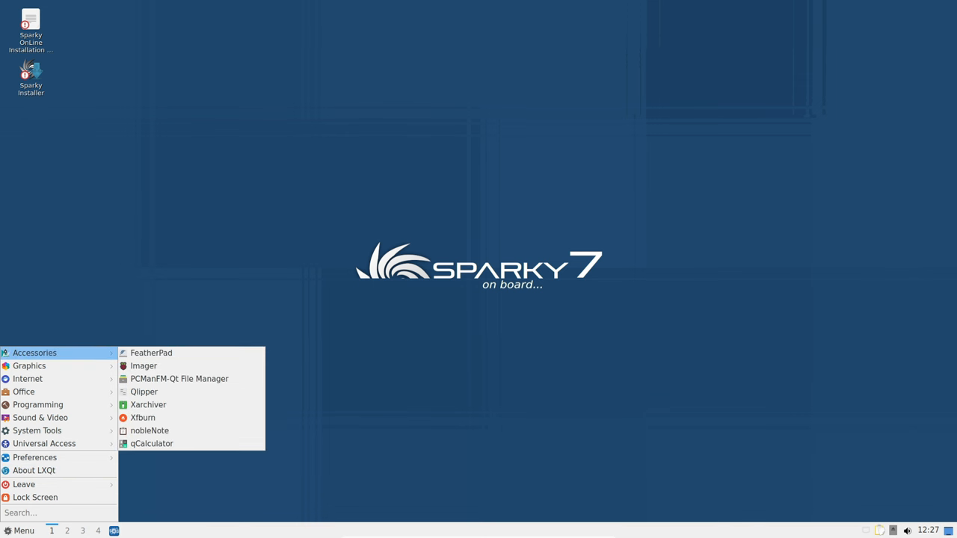
Step: Launch PCManFM-Qt on the home folder and view its About dialog (version 1.2.1)
click(180, 379)
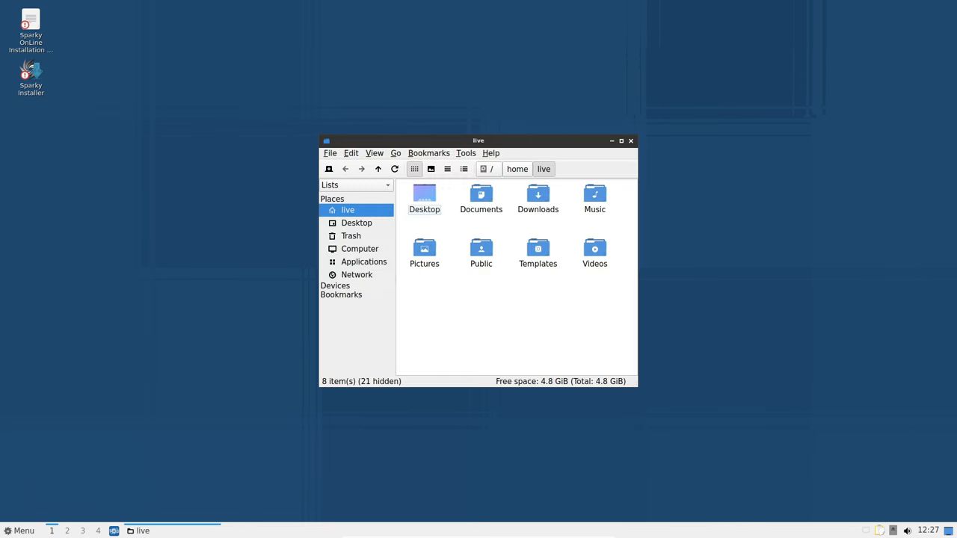
drag(479, 141, 409, 61)
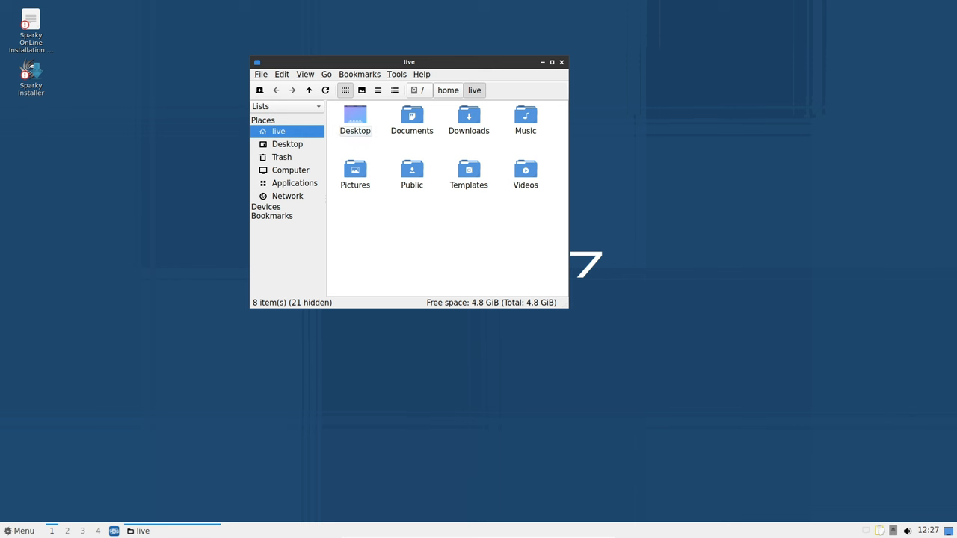
click(421, 75)
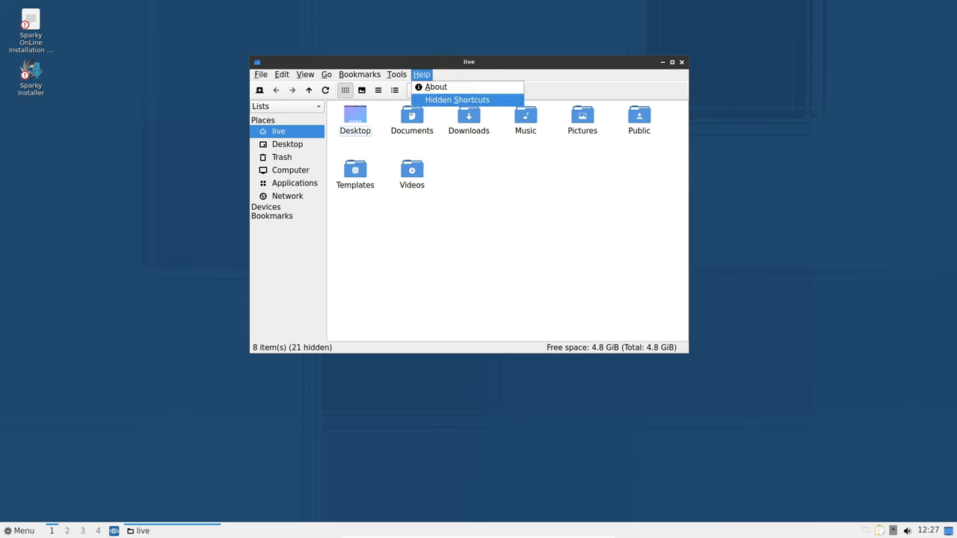
click(435, 87)
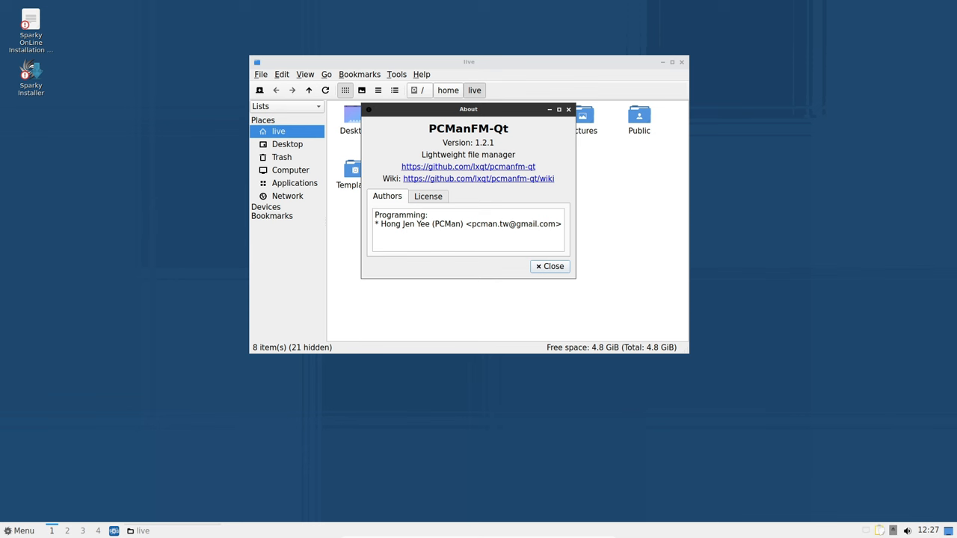
Step: Dismiss the About dialog and close the file manager
click(549, 266)
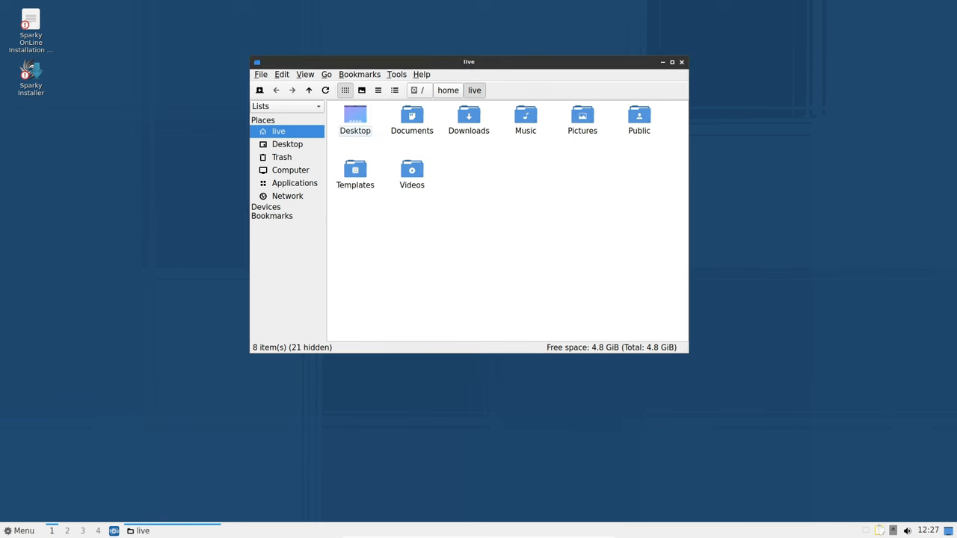
click(680, 63)
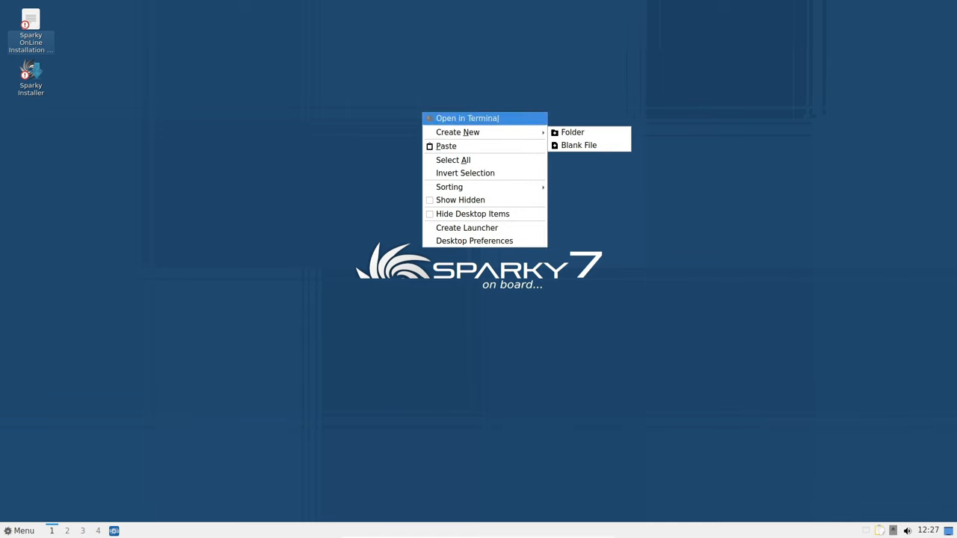
click(476, 239)
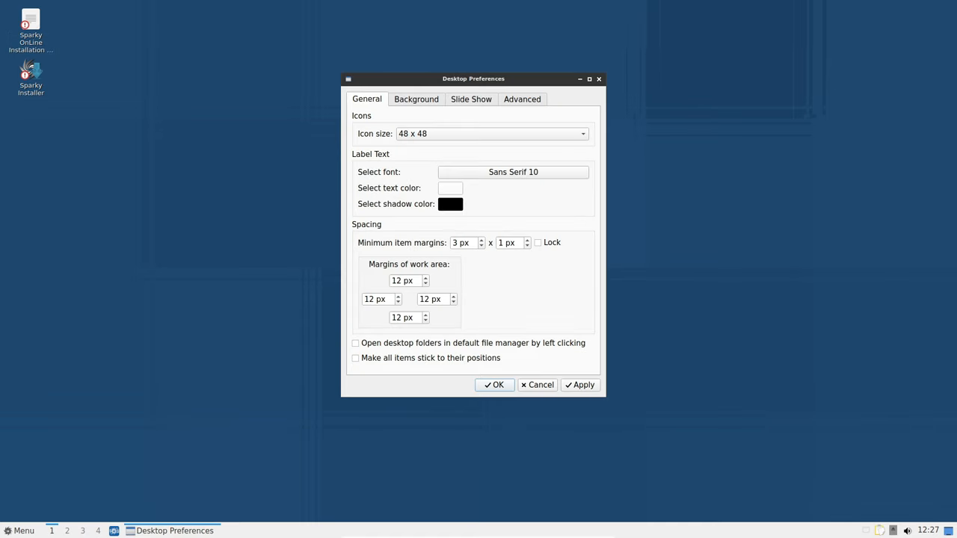
click(416, 98)
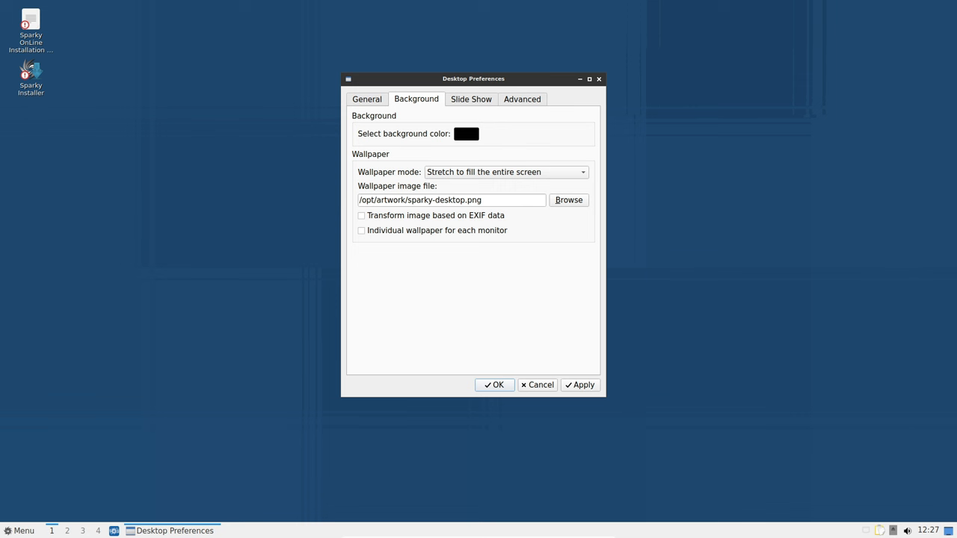
click(367, 98)
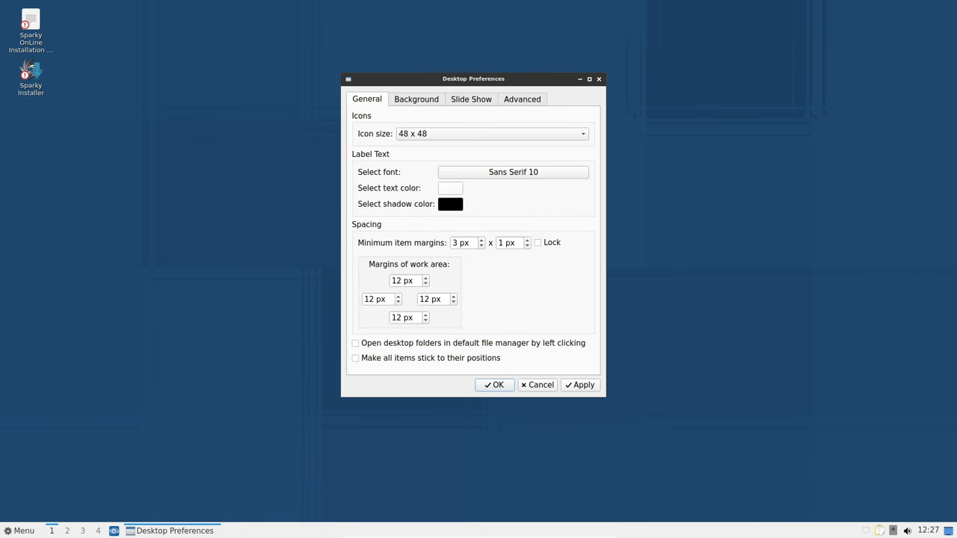
click(18, 530)
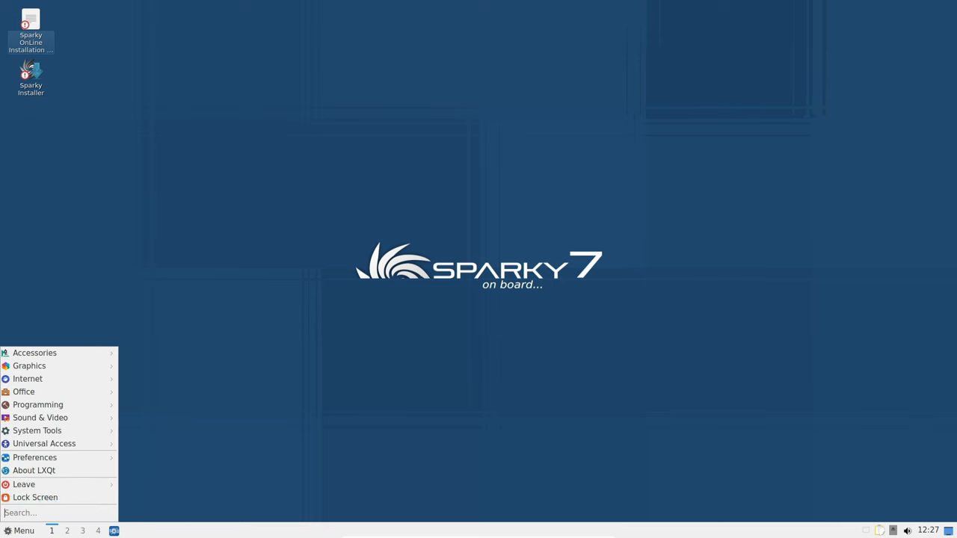
Step: Launch System Info from the menu's System Tools category
click(24, 392)
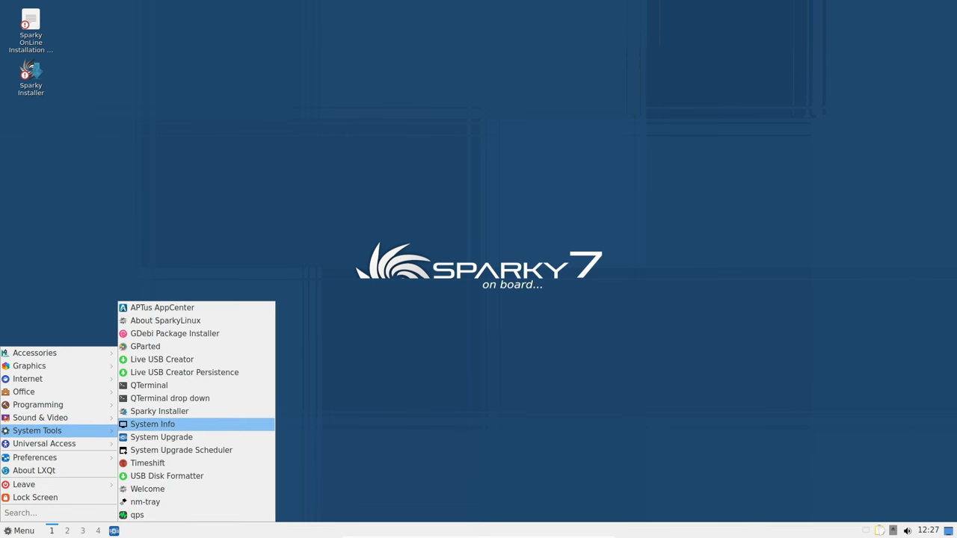
click(153, 425)
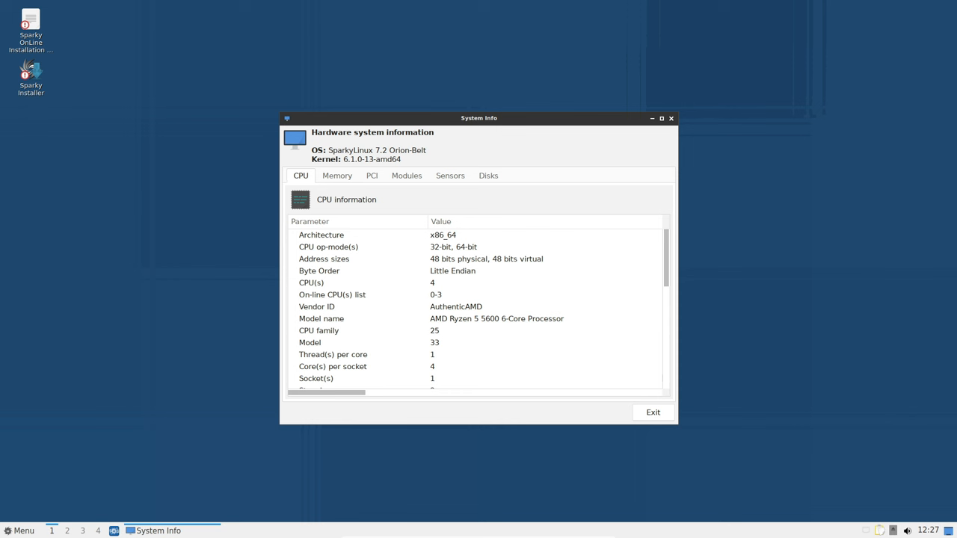
Step: Browse System Info's Memory, Modules, Disks and CPU details, then leave the tool
click(336, 175)
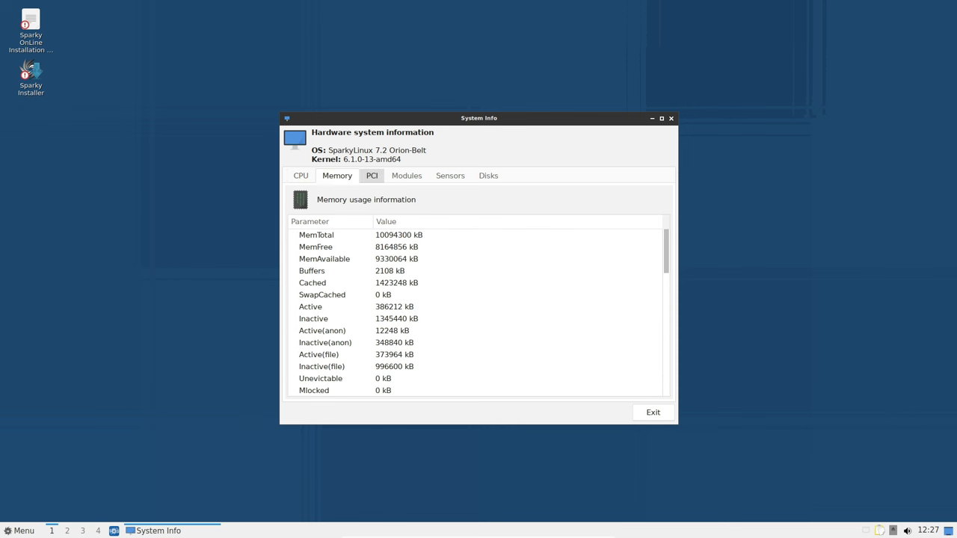
click(407, 175)
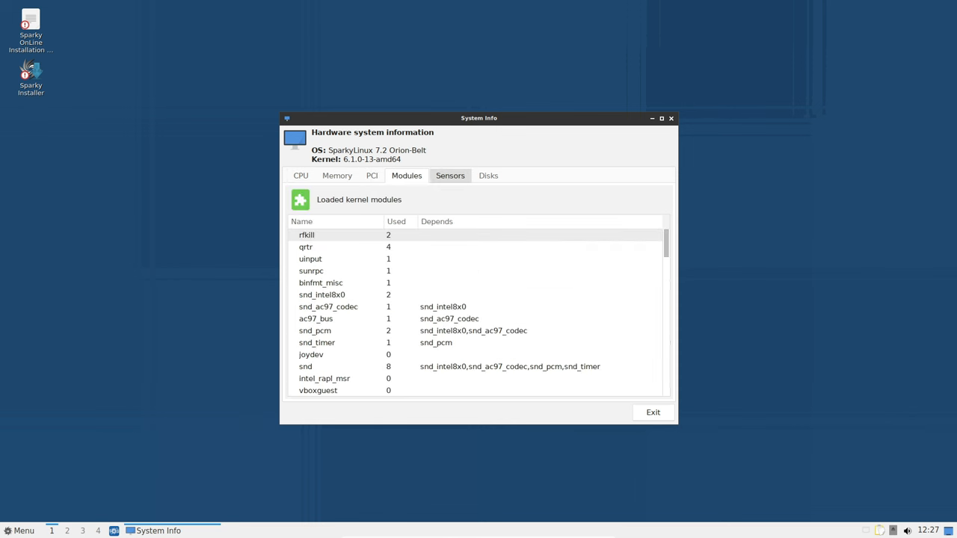
click(487, 175)
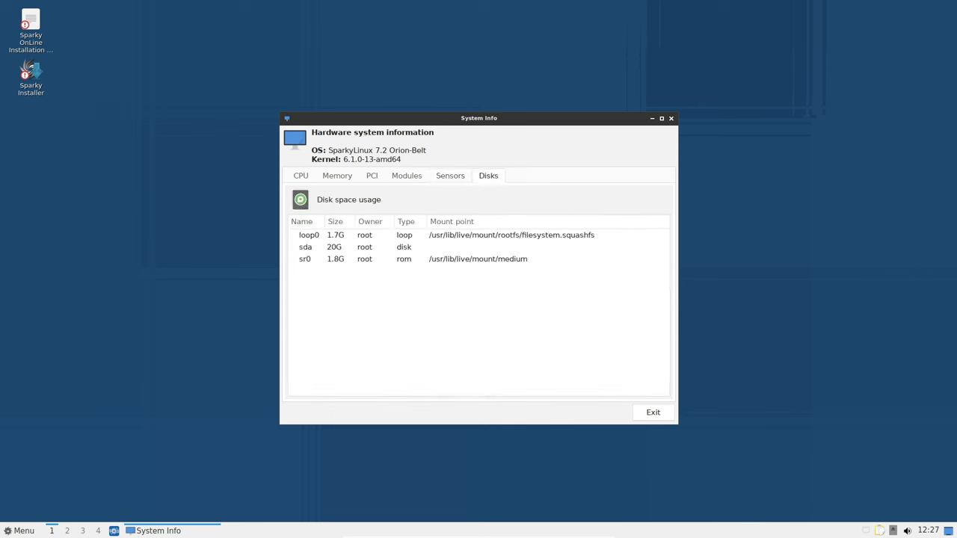
click(301, 175)
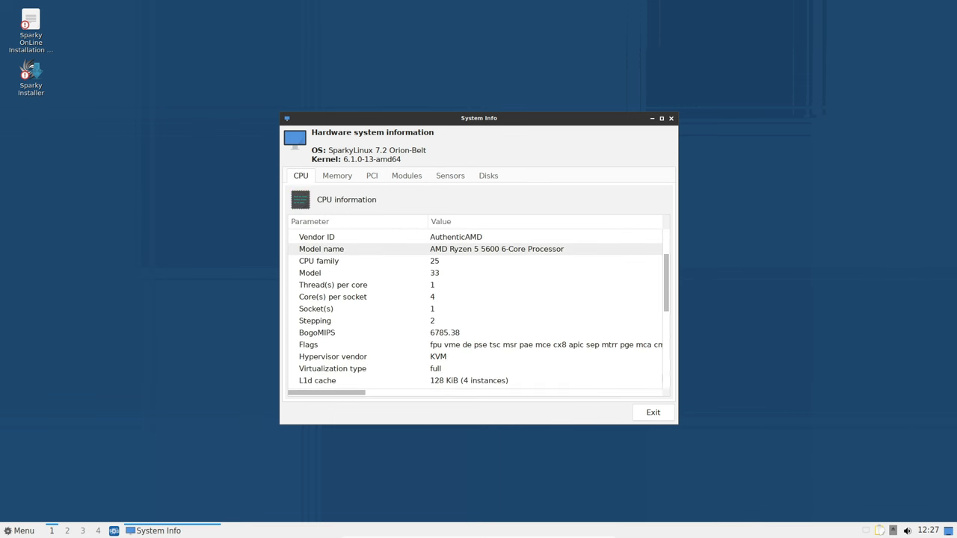
scroll(down, 3)
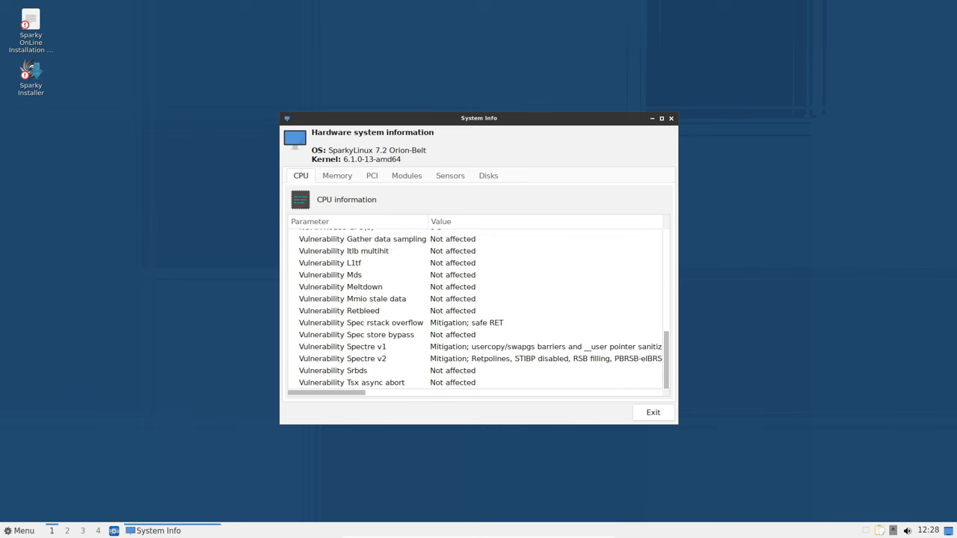
click(21, 531)
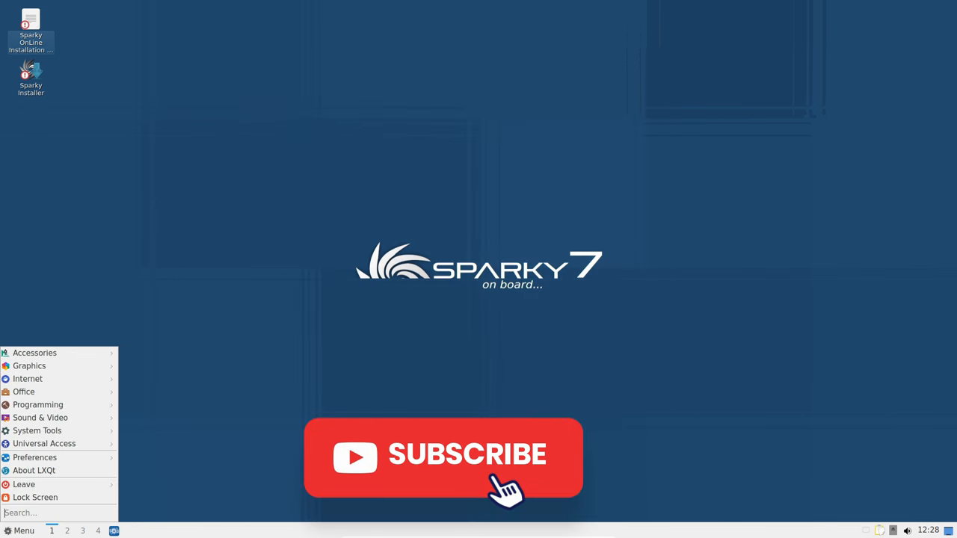
Step: Expand the System Tools category listing System Upgrade, Timeshift, GParted and qps
click(36, 431)
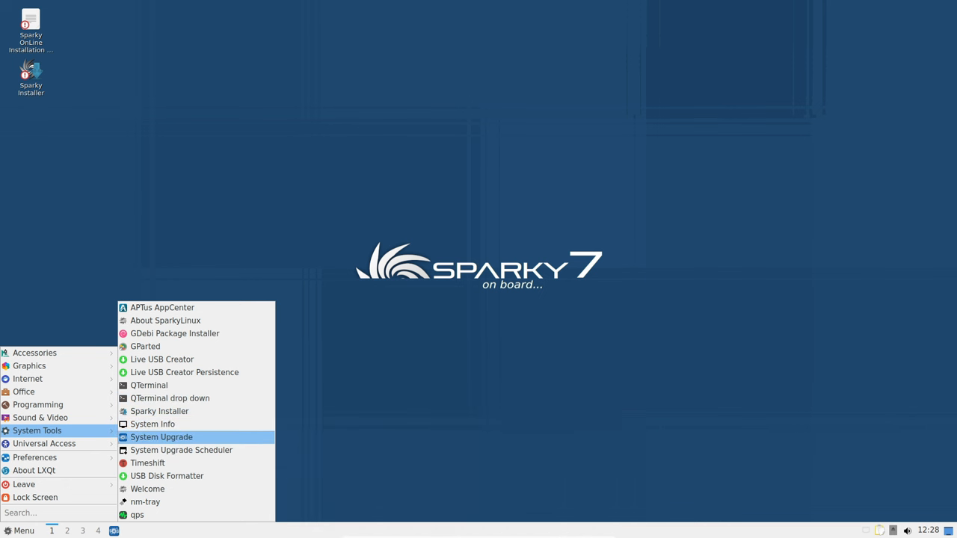
mouse_move(162, 437)
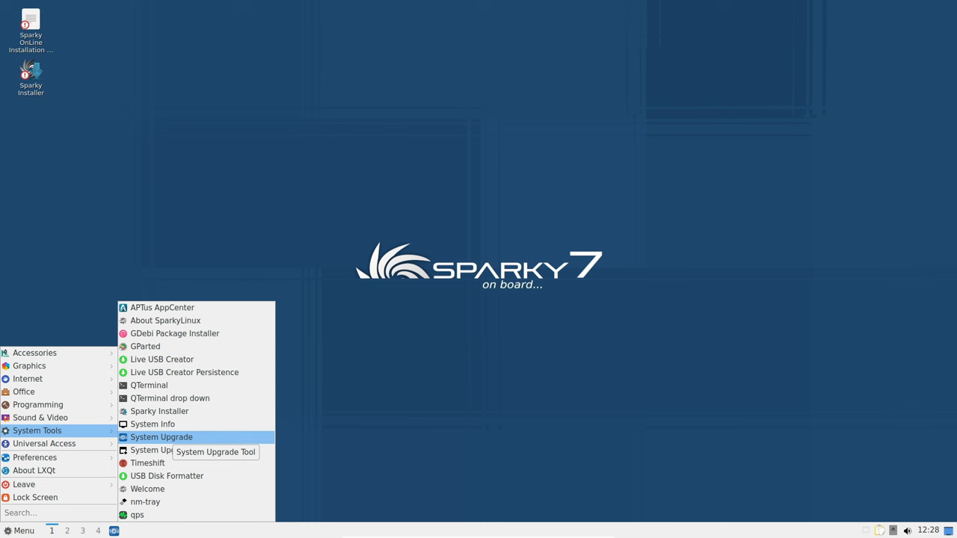
mouse_move(157, 450)
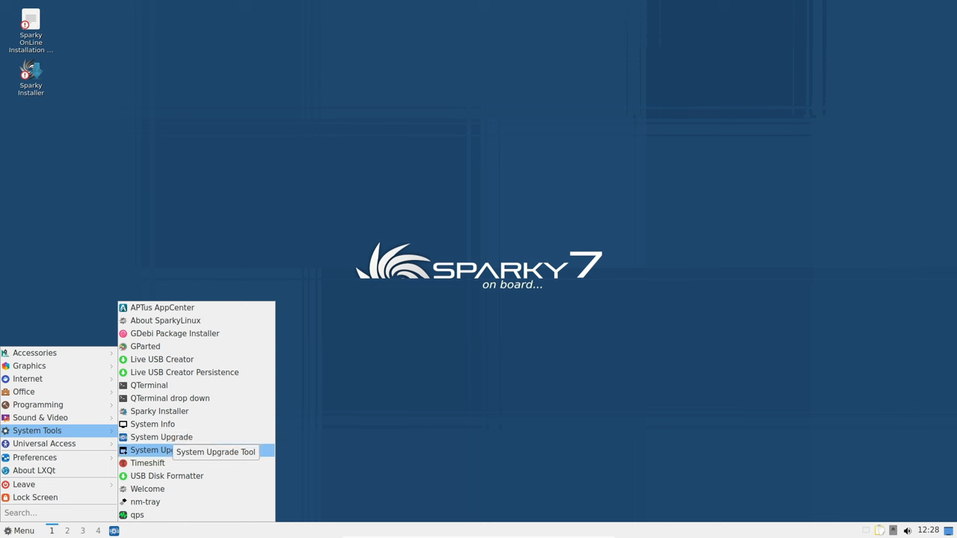
mouse_move(175, 334)
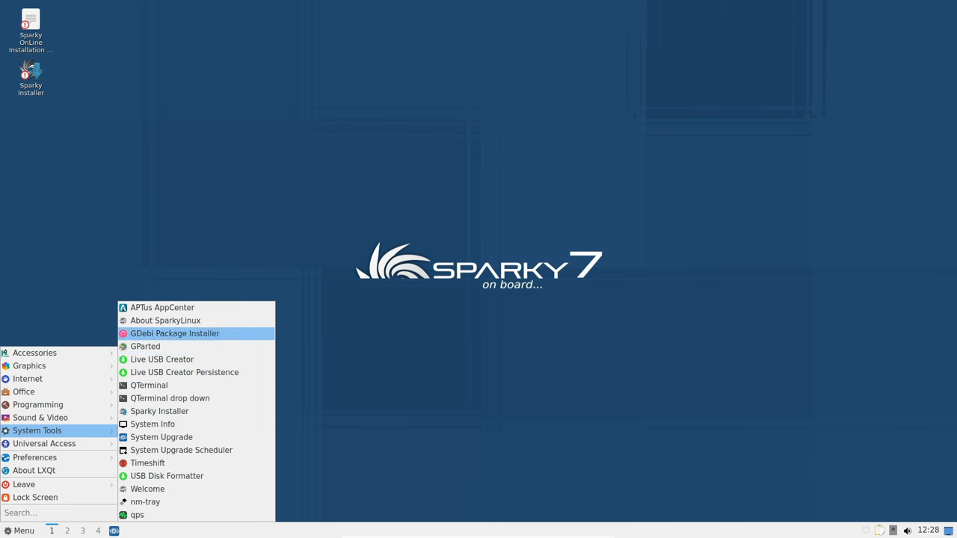
mouse_move(164, 320)
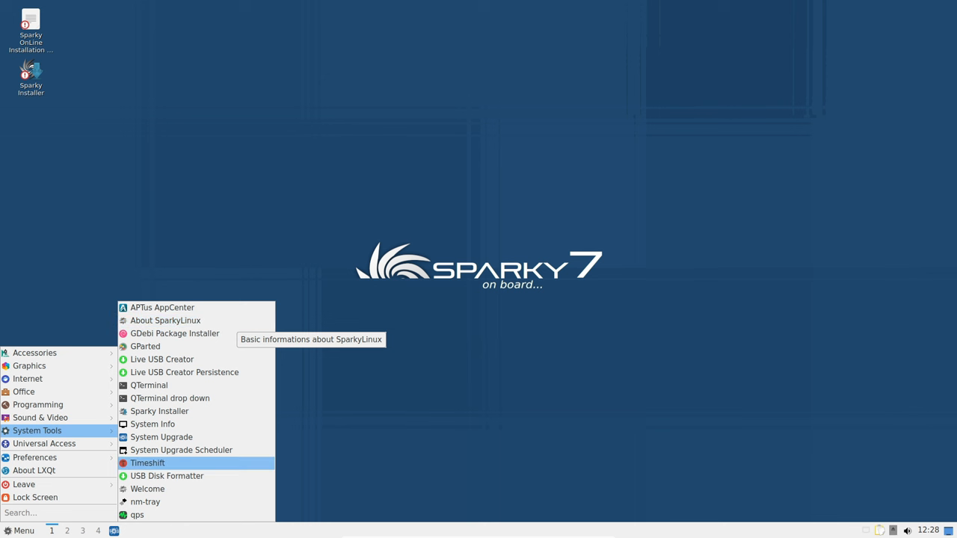
mouse_move(146, 489)
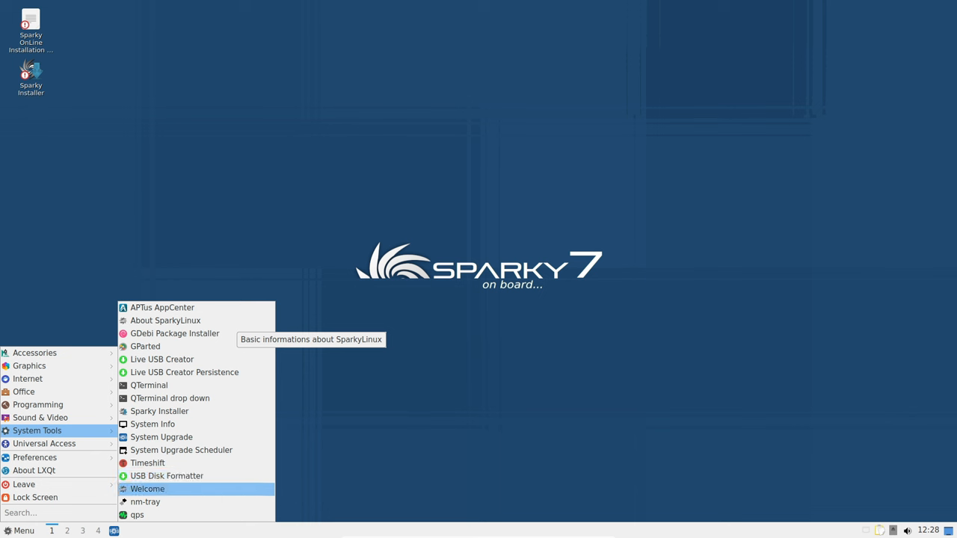
mouse_move(41, 418)
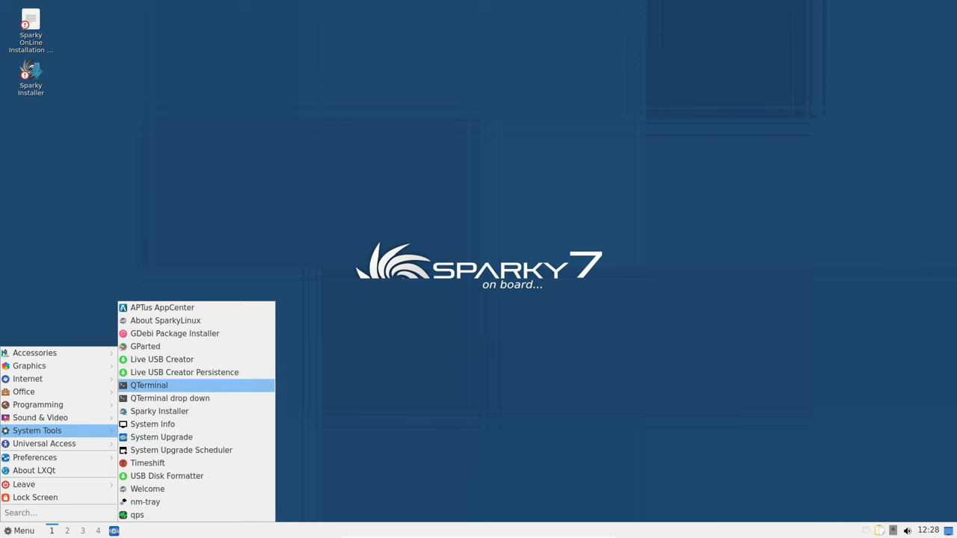
mouse_move(162, 437)
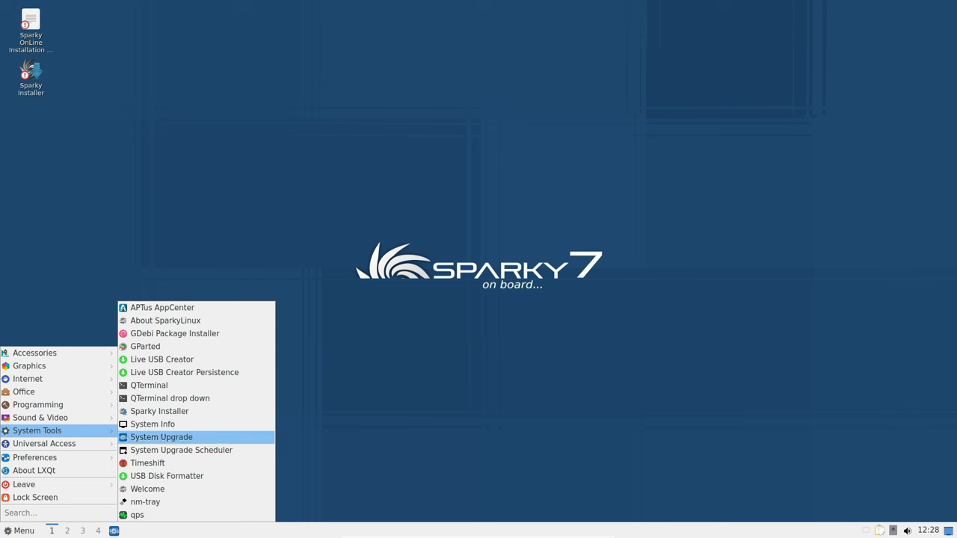
mouse_move(166, 476)
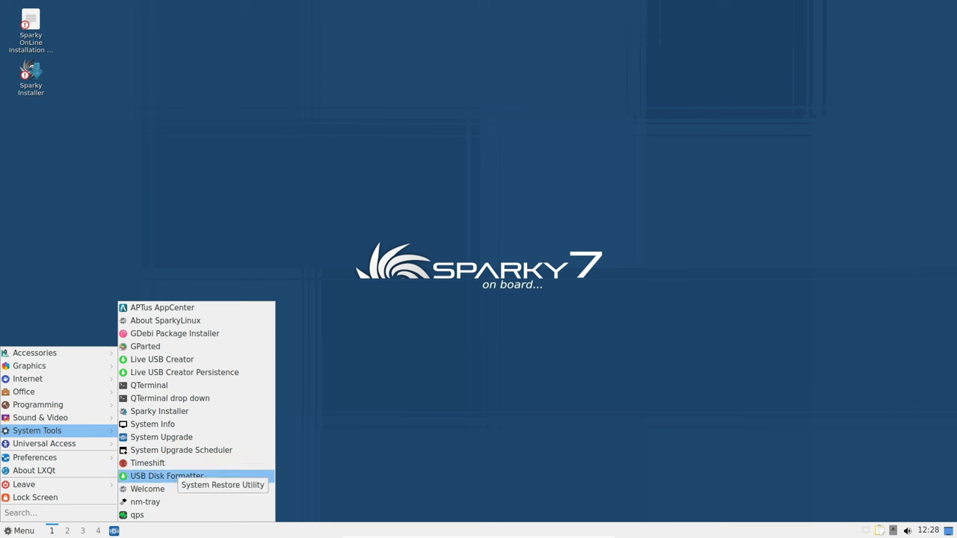
mouse_move(137, 514)
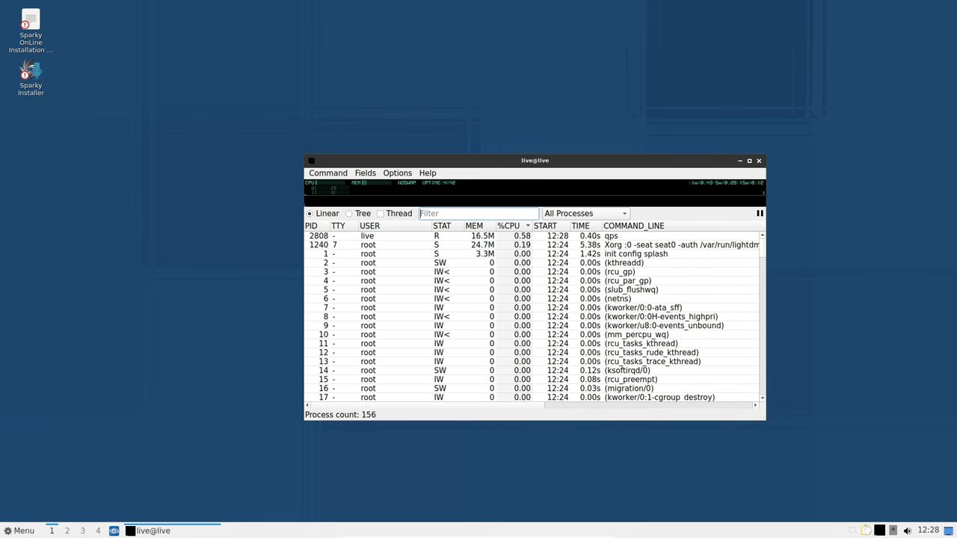
Step: Narrow the qps list to 37 non-root processes, then close the process viewer
drag(536, 160, 464, 105)
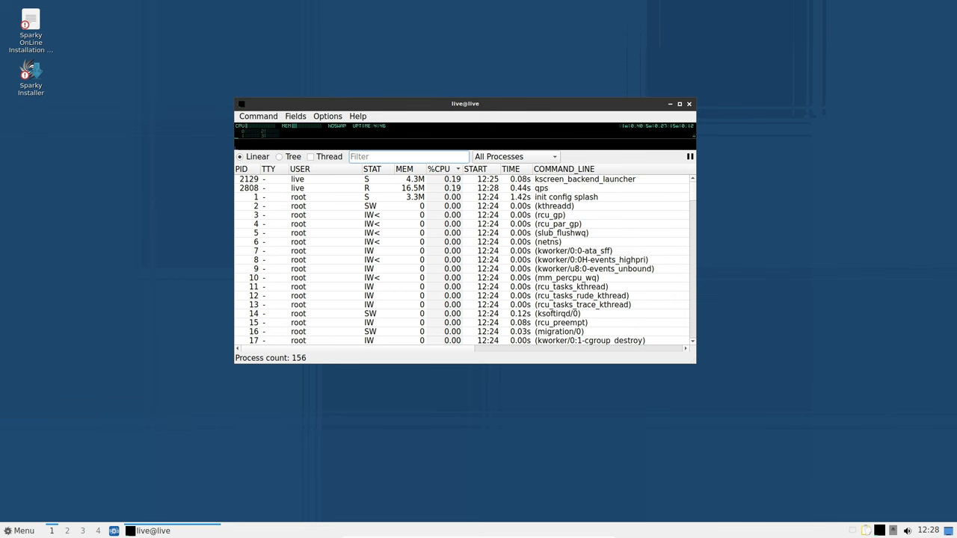
click(514, 157)
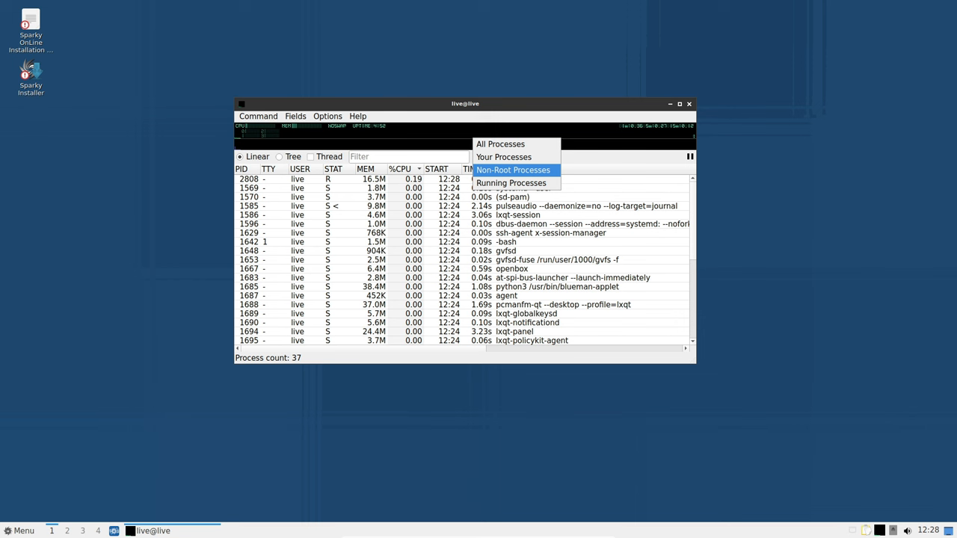
click(688, 105)
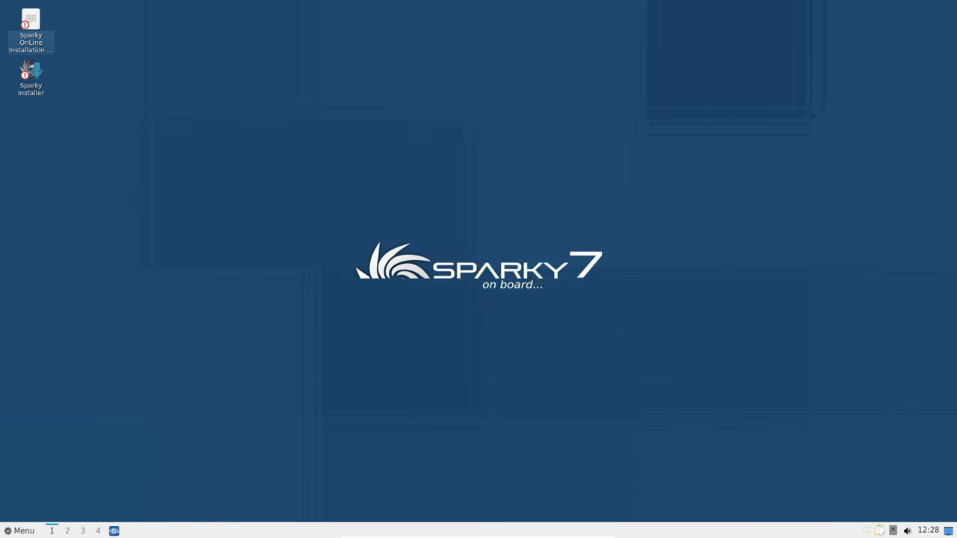
right_click(449, 148)
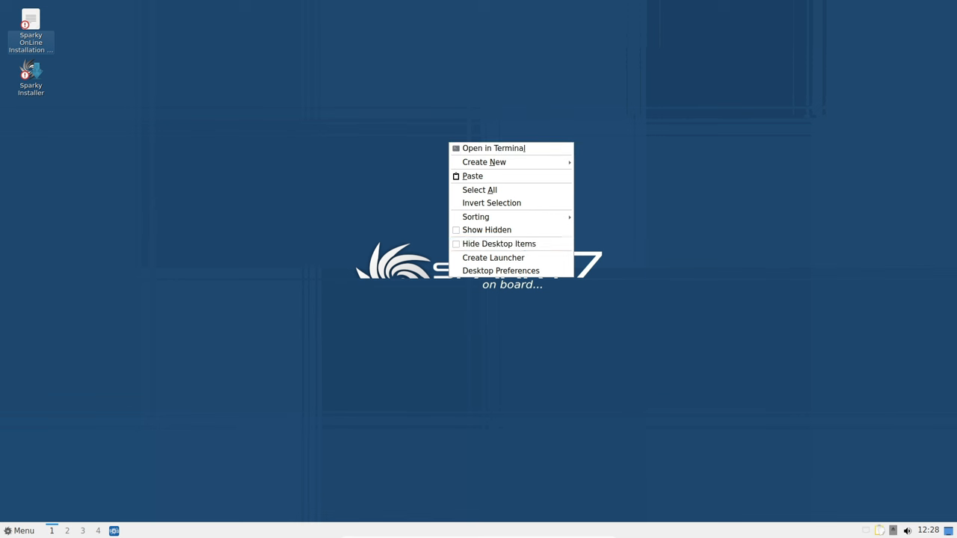
click(500, 243)
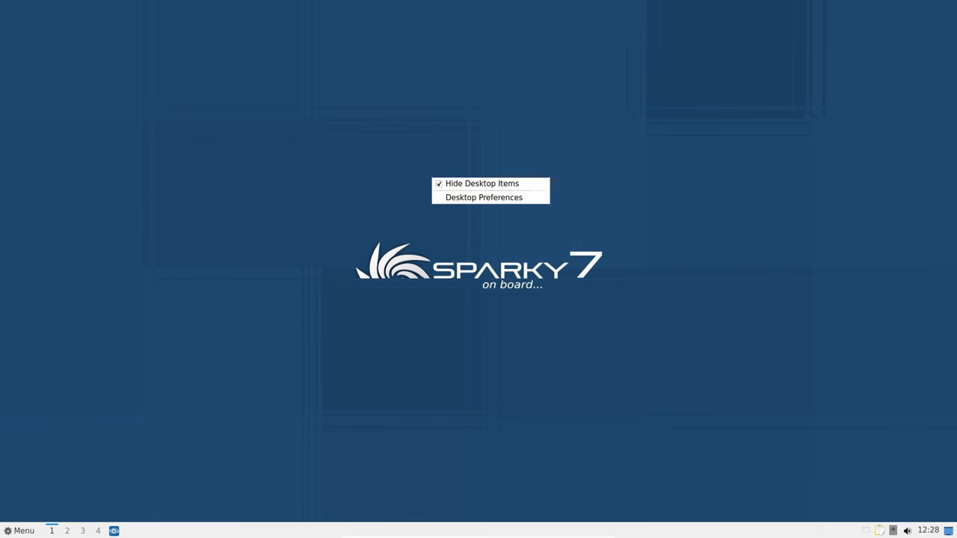
click(481, 182)
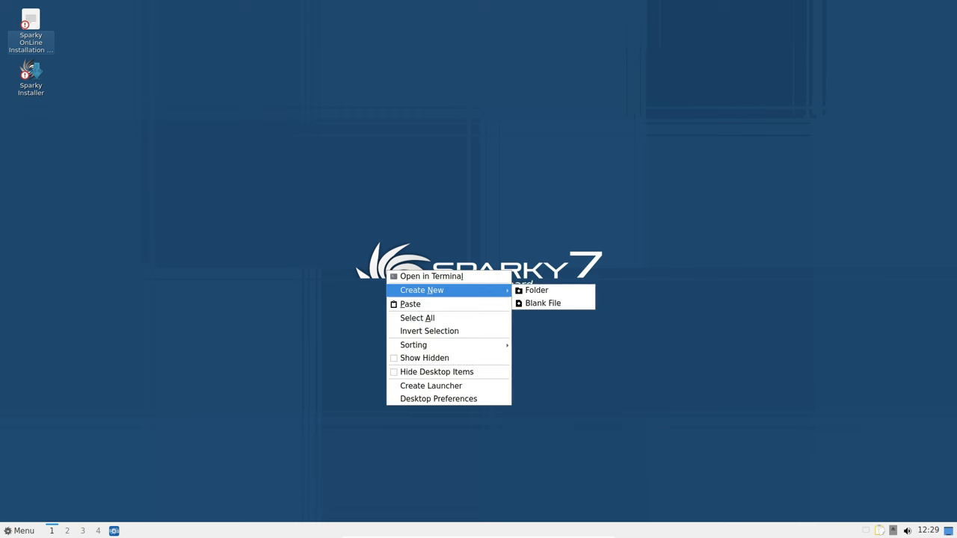
click(536, 290)
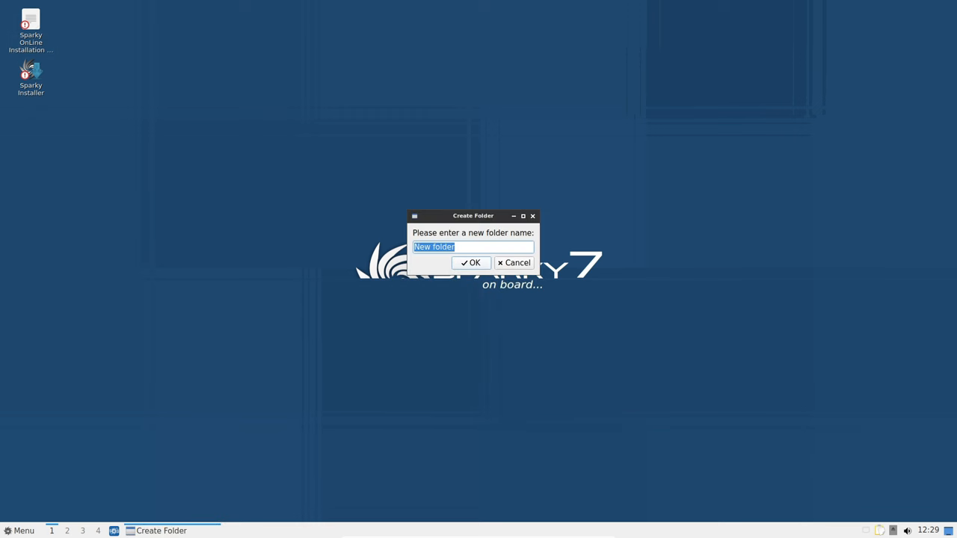
click(470, 264)
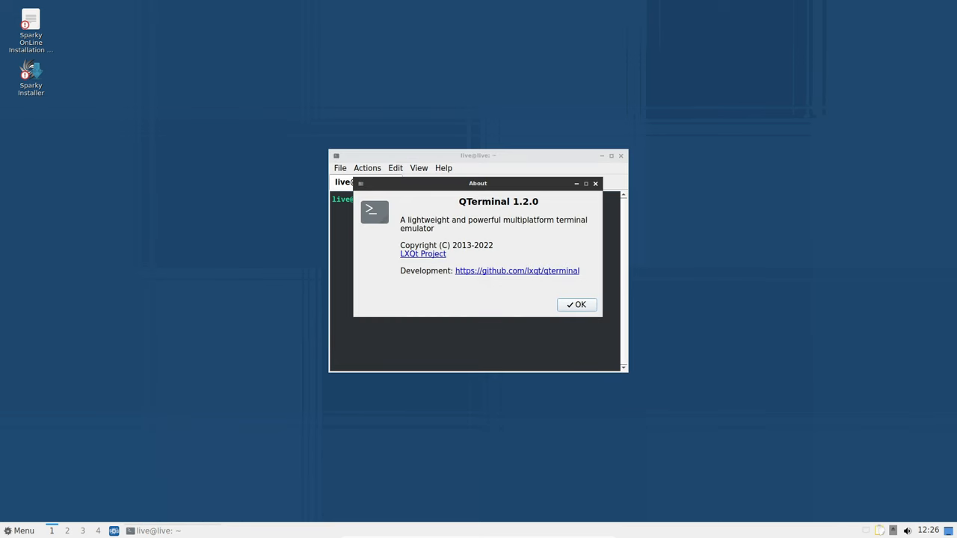
Step: Dismiss the About box and run 'uname -a' showing Linux 6.1.0-13-amd64 x86_64
click(575, 305)
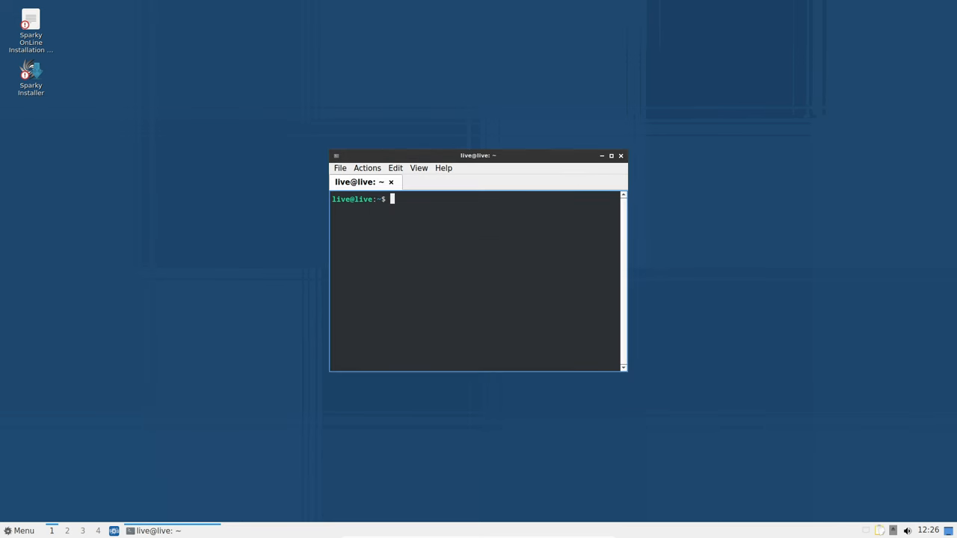
text(uname -a)
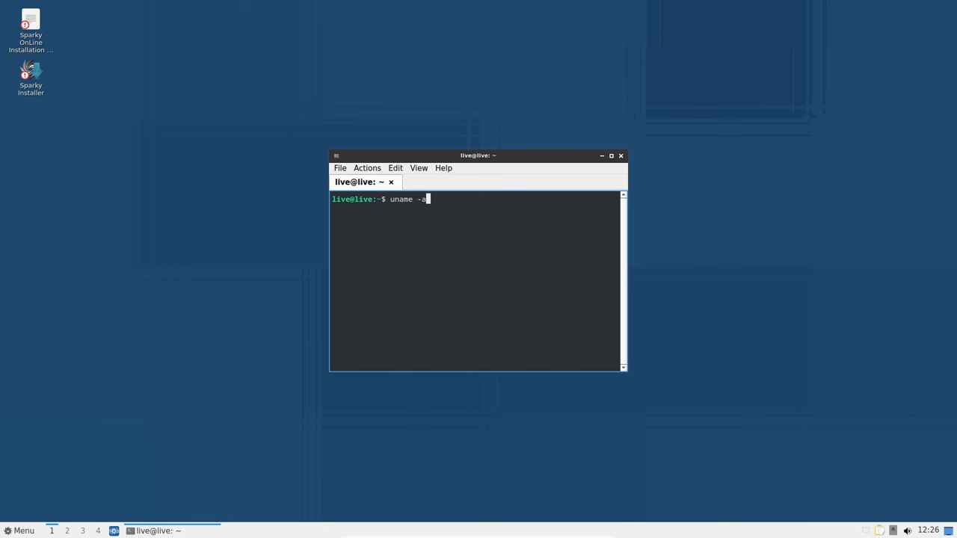
key(Return)
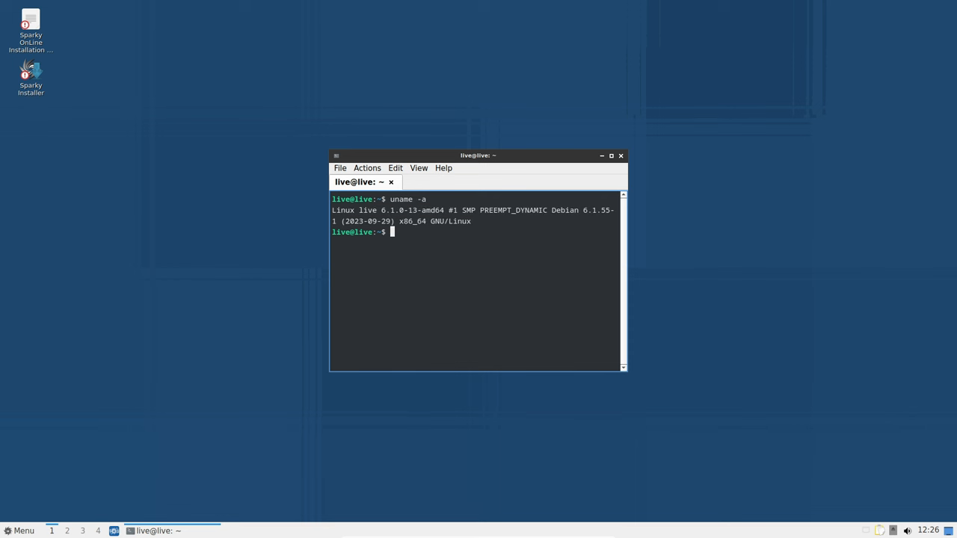